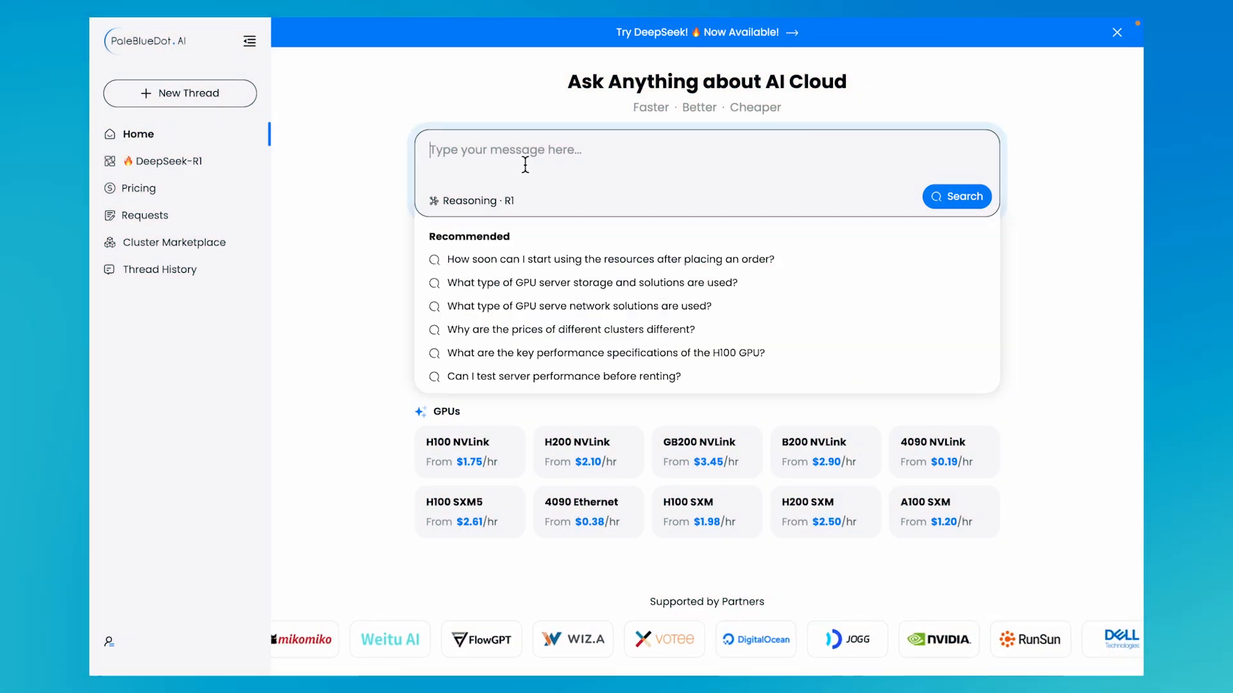
Write a request to deploy H100s in Asia for three months with a pricing plan.
type("I need to deploy H100s in Asia for the next three months, Create a comprehensive")
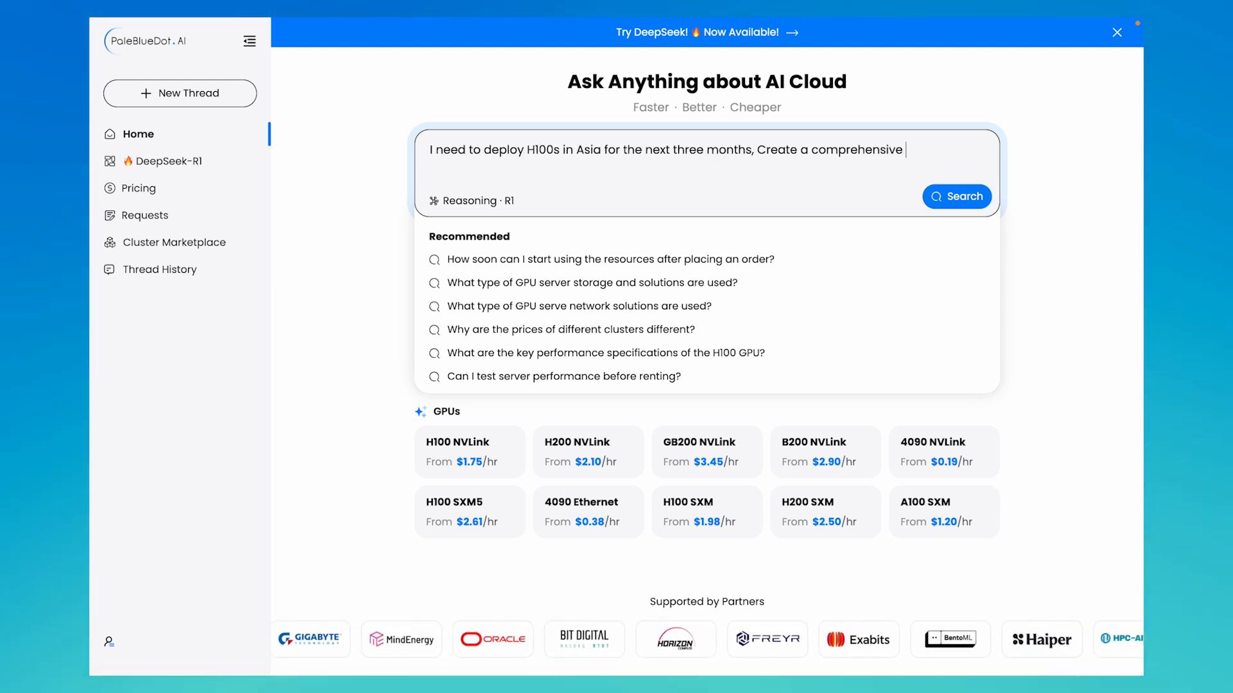
type("plan with pricing options")
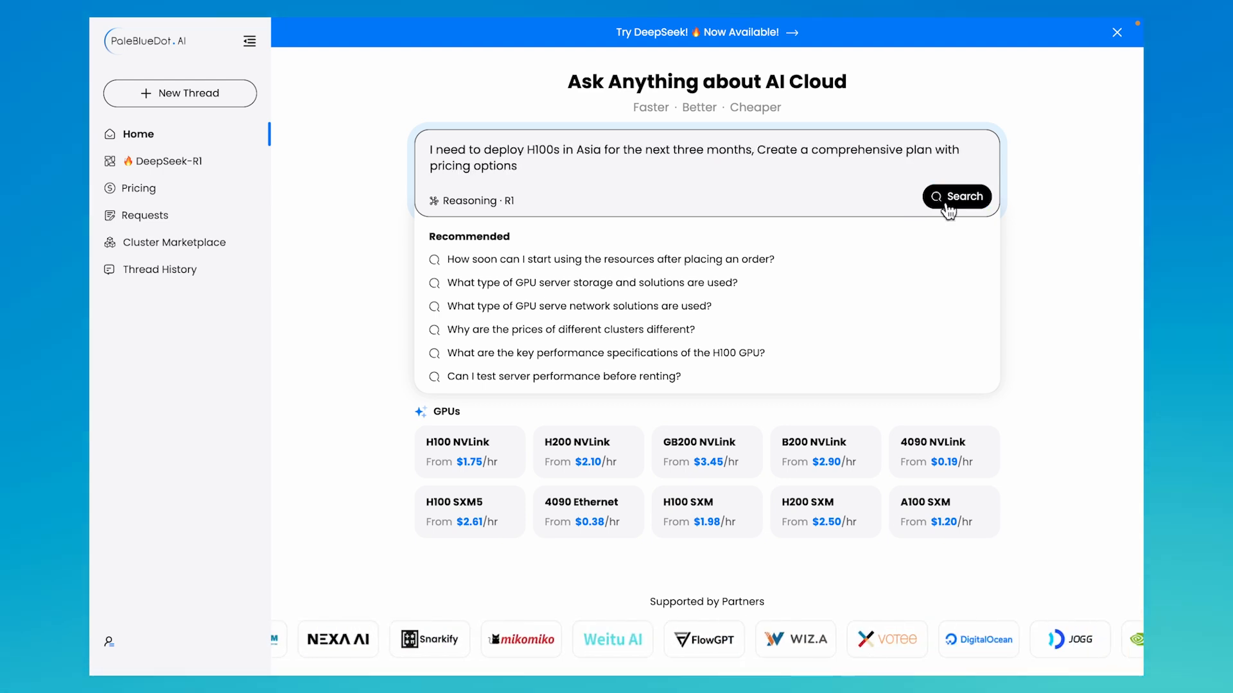
Send the H100 request and review the returned plan down to the Japan and Singapore cluster cards.
left_click(955, 197)
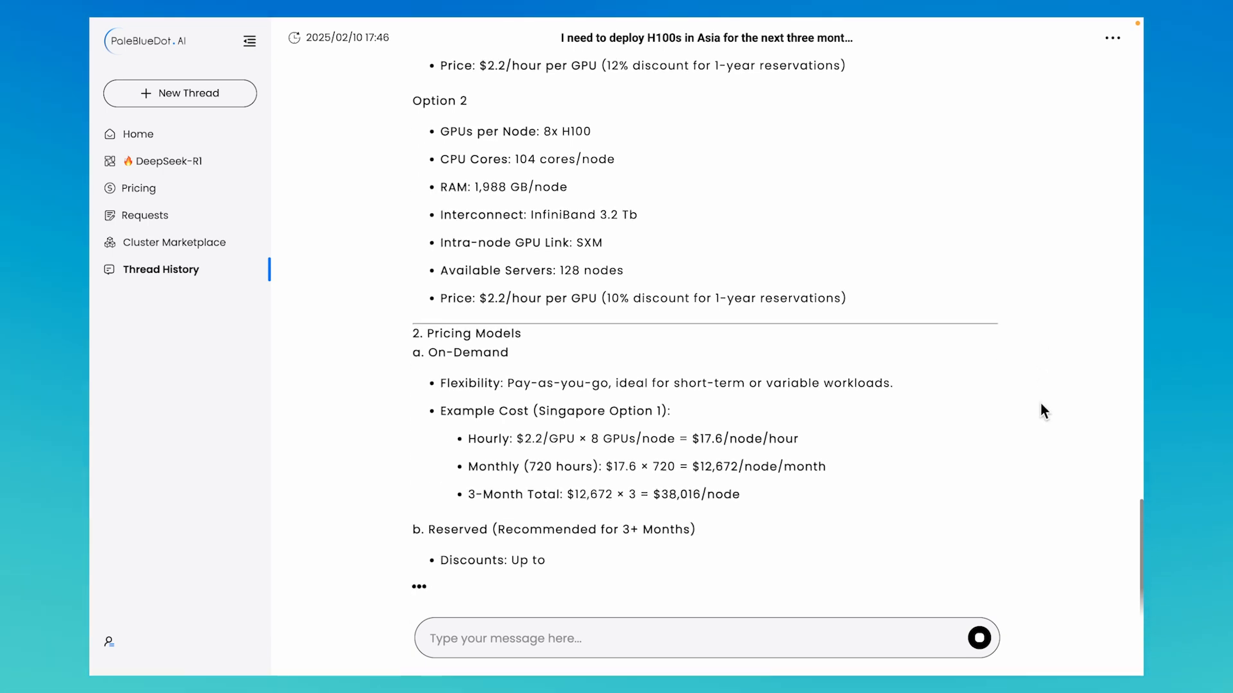
scroll("down", 3)
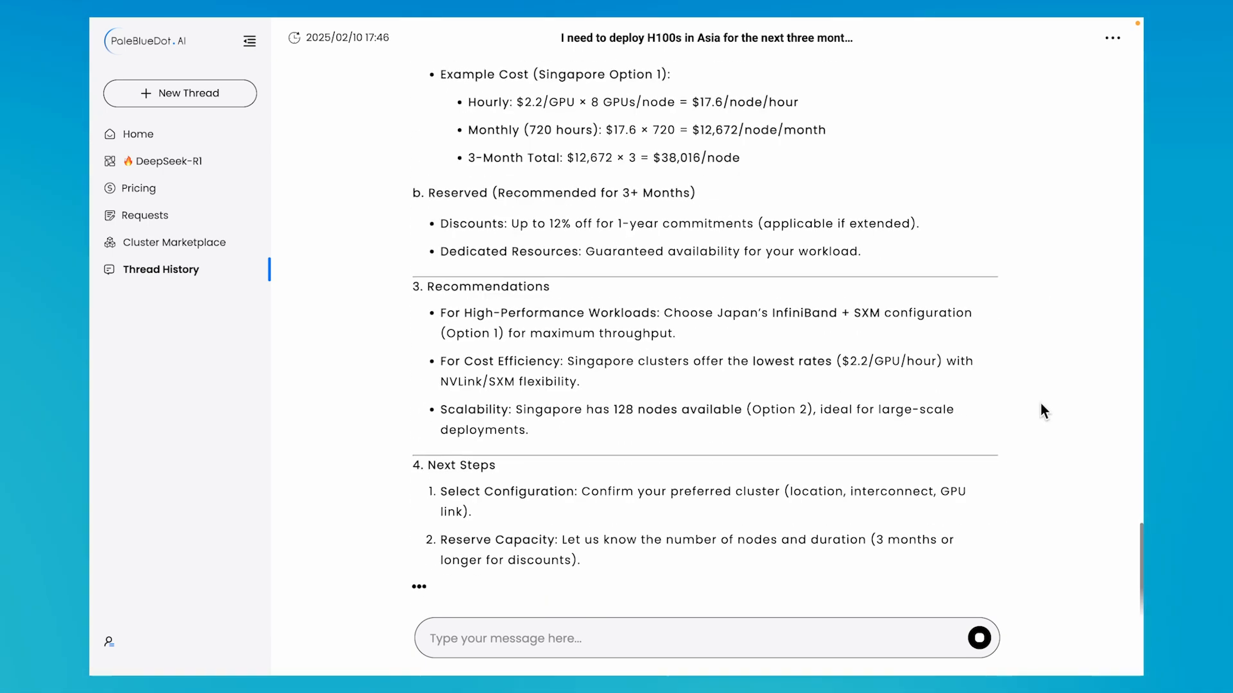
scroll("down", 3)
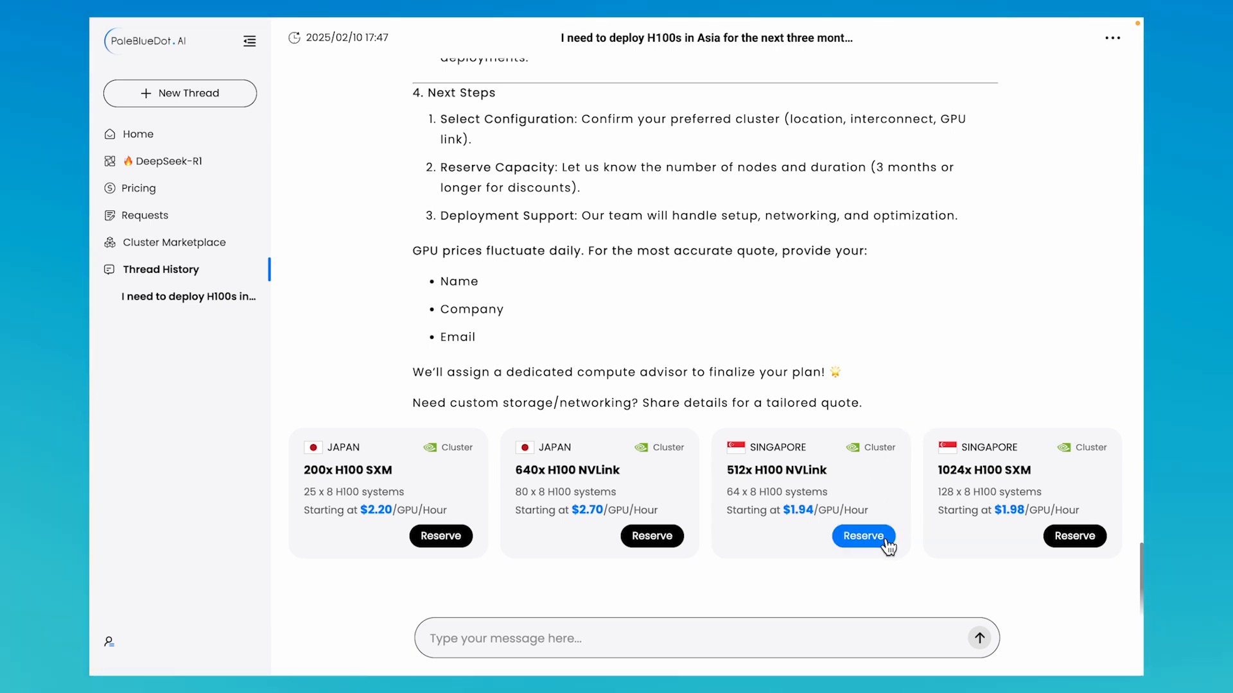
Reserve the Singapore 512x H100 NVLink cluster, submit the contact email and confirm the inquiry.
left_click(863, 537)
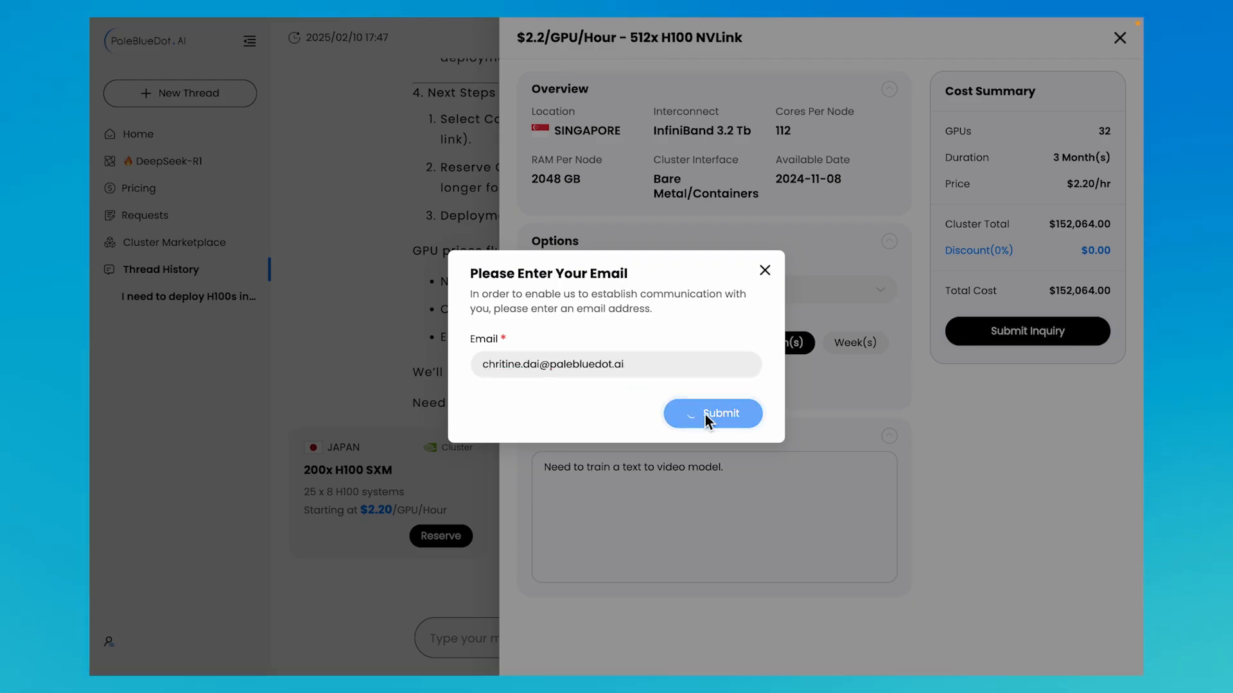
left_click(711, 413)
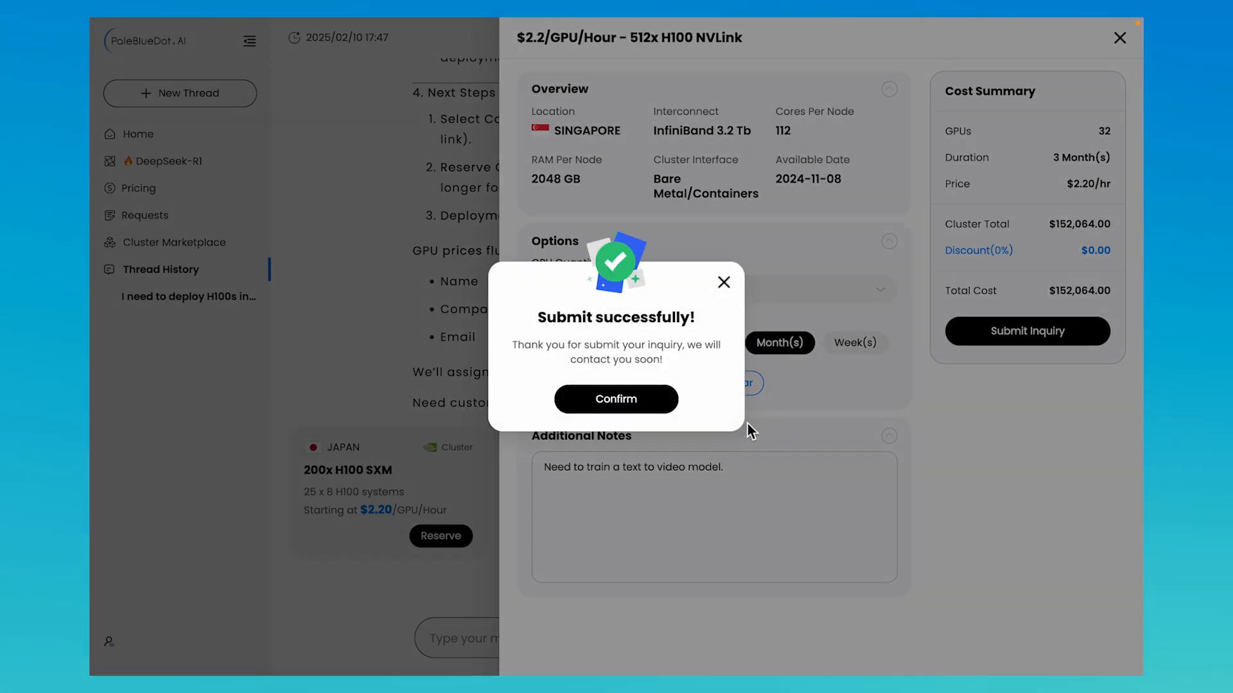
left_click(616, 398)
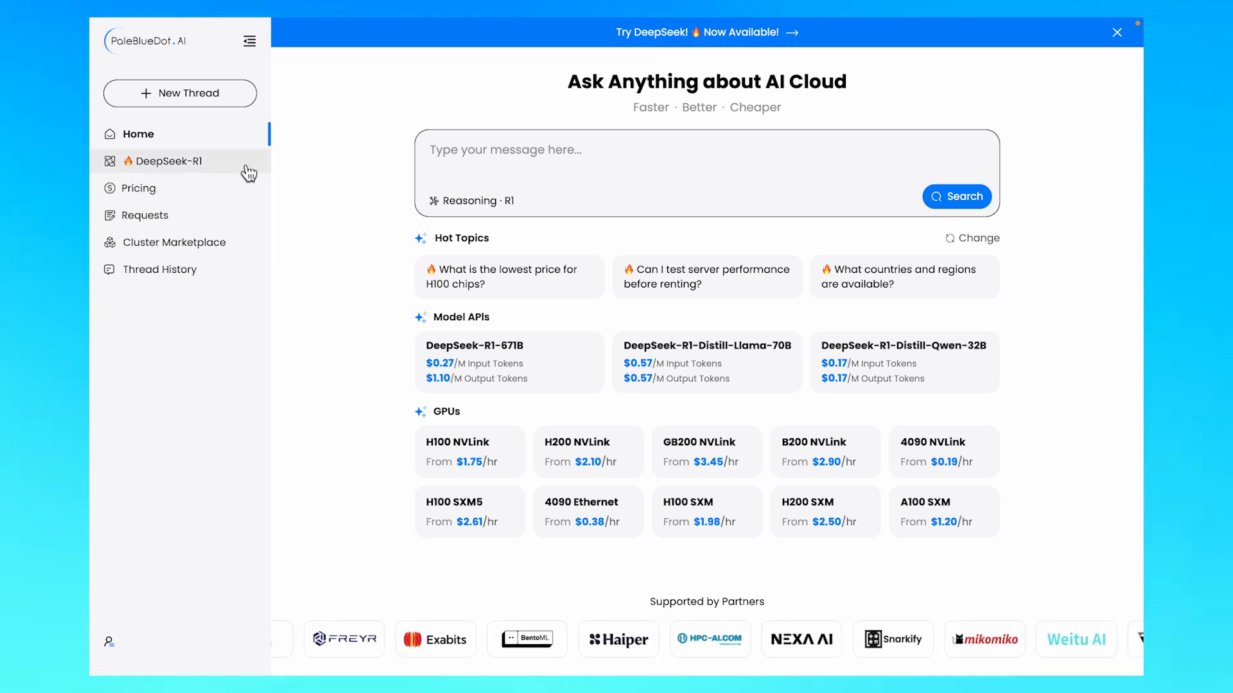
Browse the DeepSeek-R1 provider directory and its prices.
left_click(166, 162)
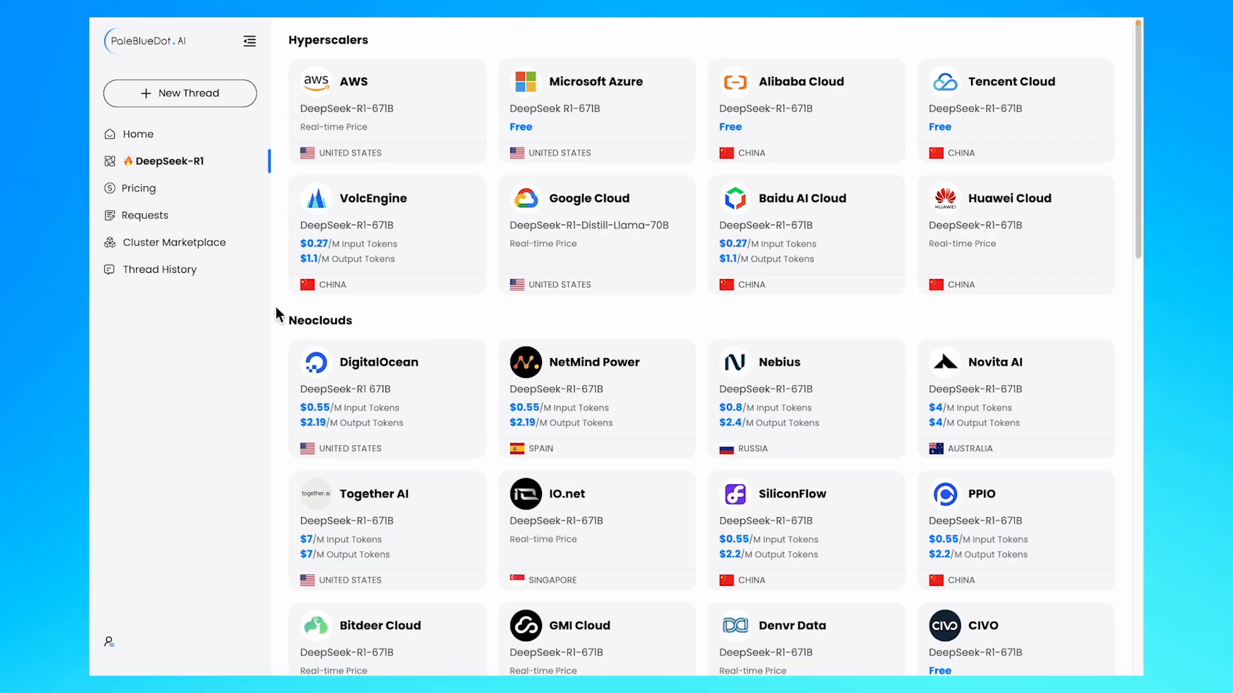
scroll("down", 3)
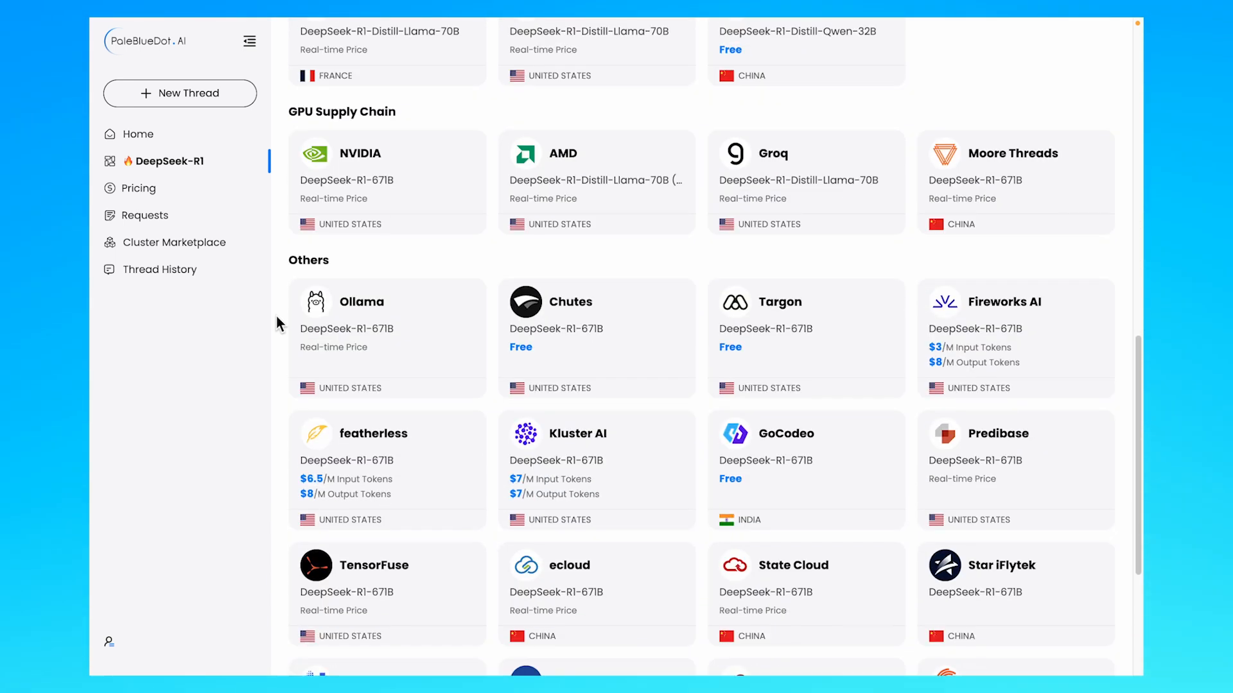
scroll("down", 3)
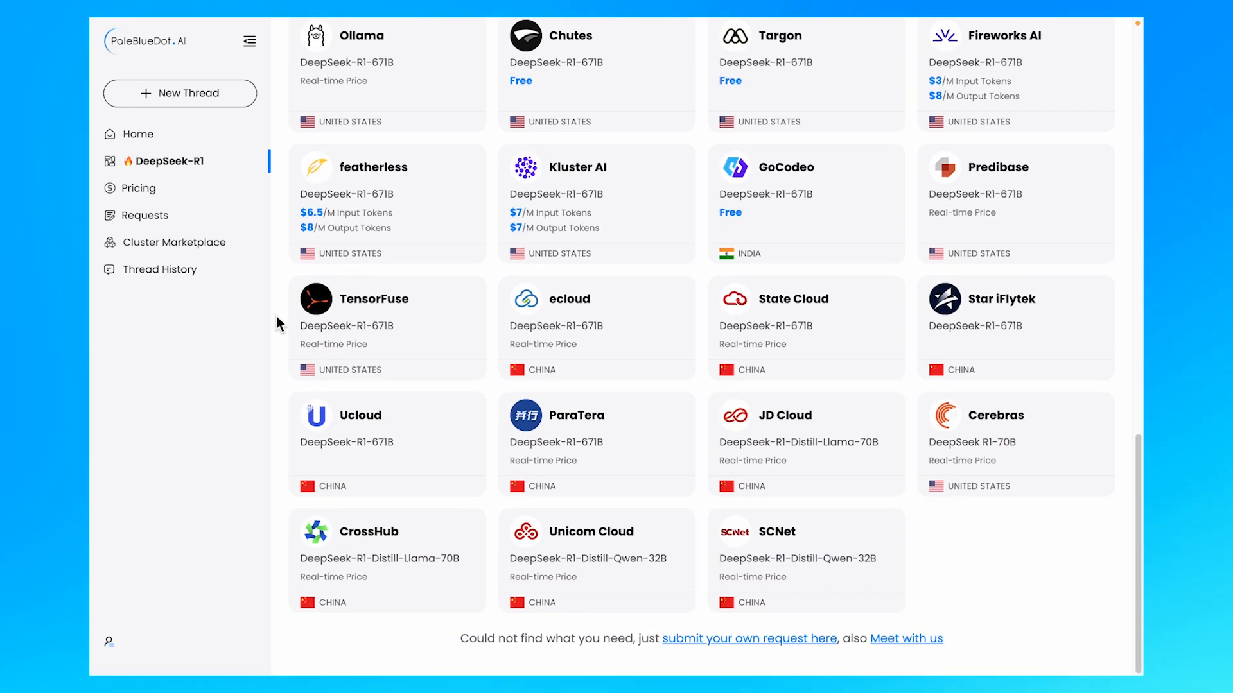
mouse_move(140, 187)
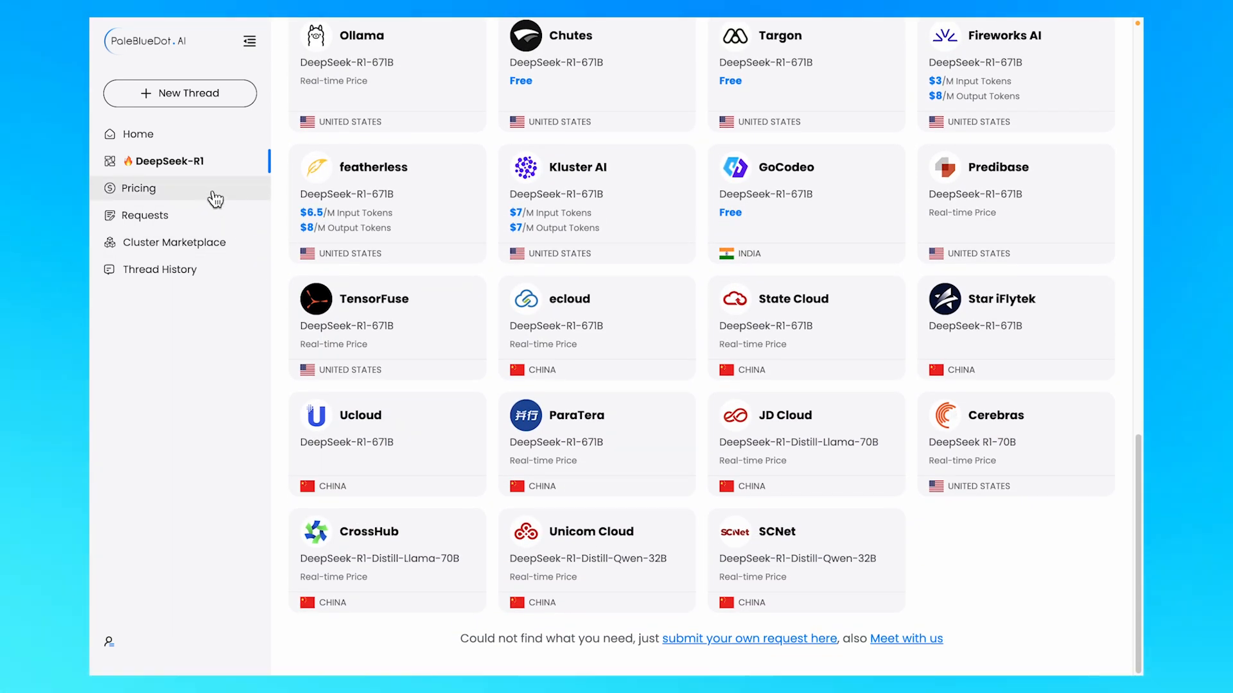
View the GPU pricing overview, then the Cluster Marketplace of reservable clusters.
left_click(139, 188)
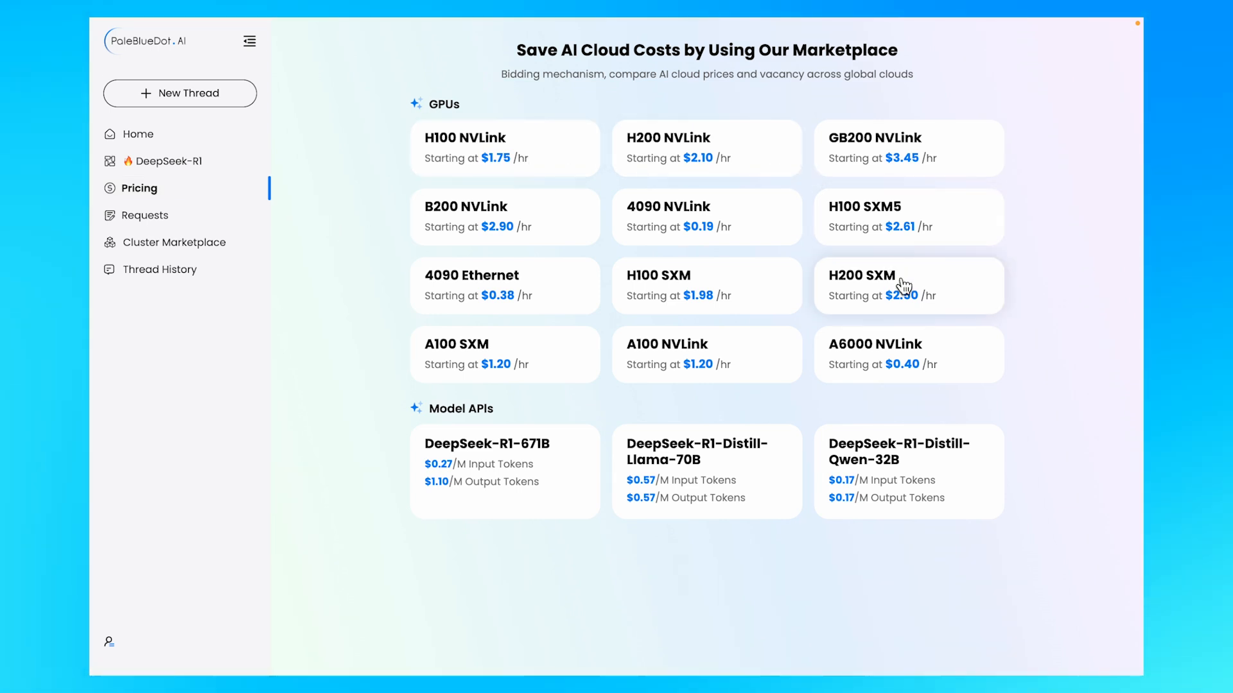
left_click(174, 243)
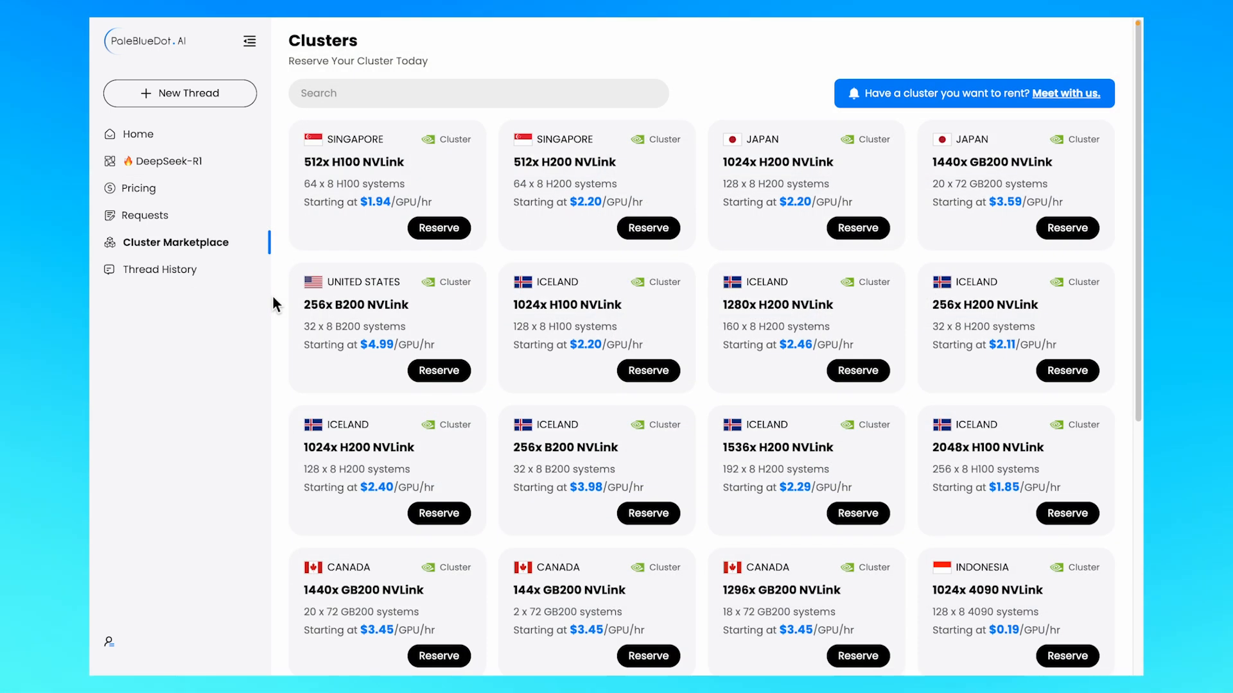
Submit a GPU cluster request with contact details from the Requests form.
left_click(145, 214)
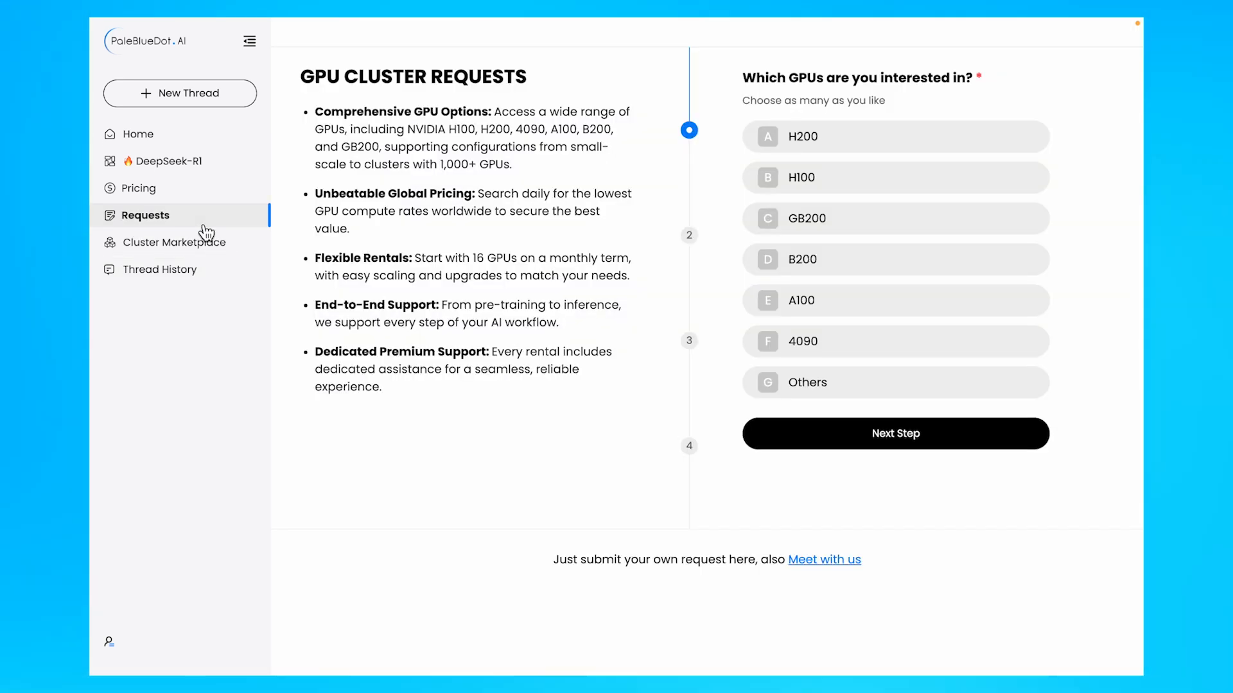
mouse_move(662, 184)
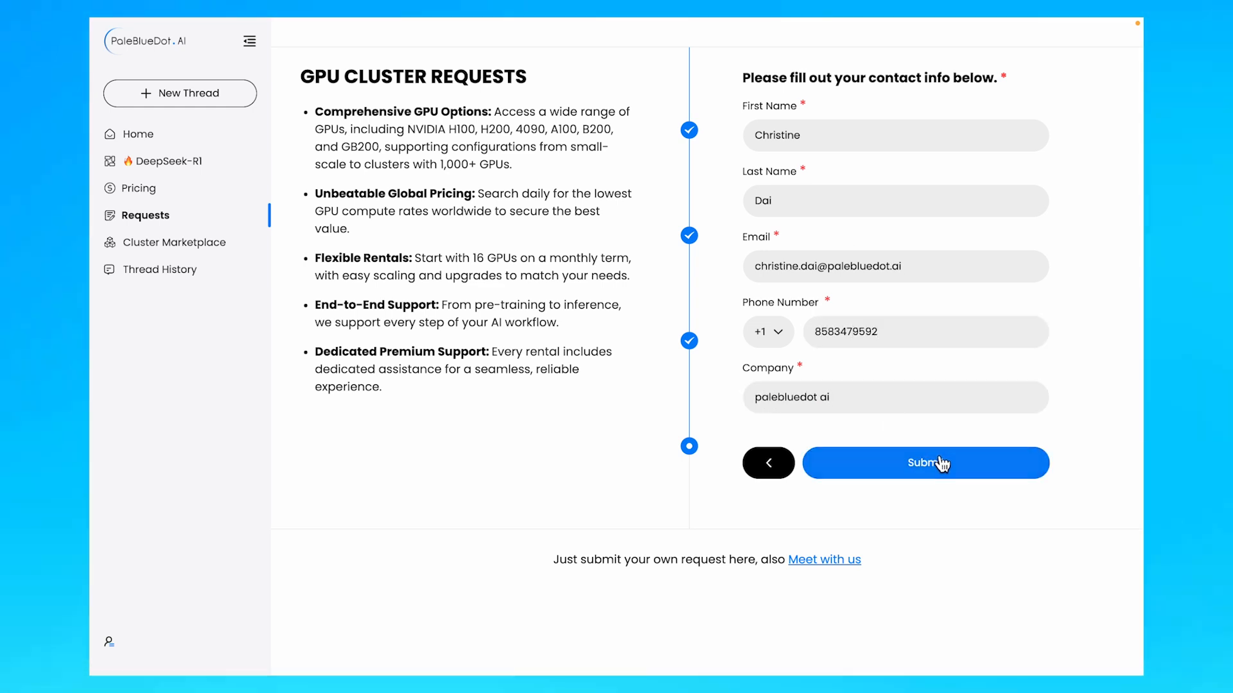
left_click(926, 462)
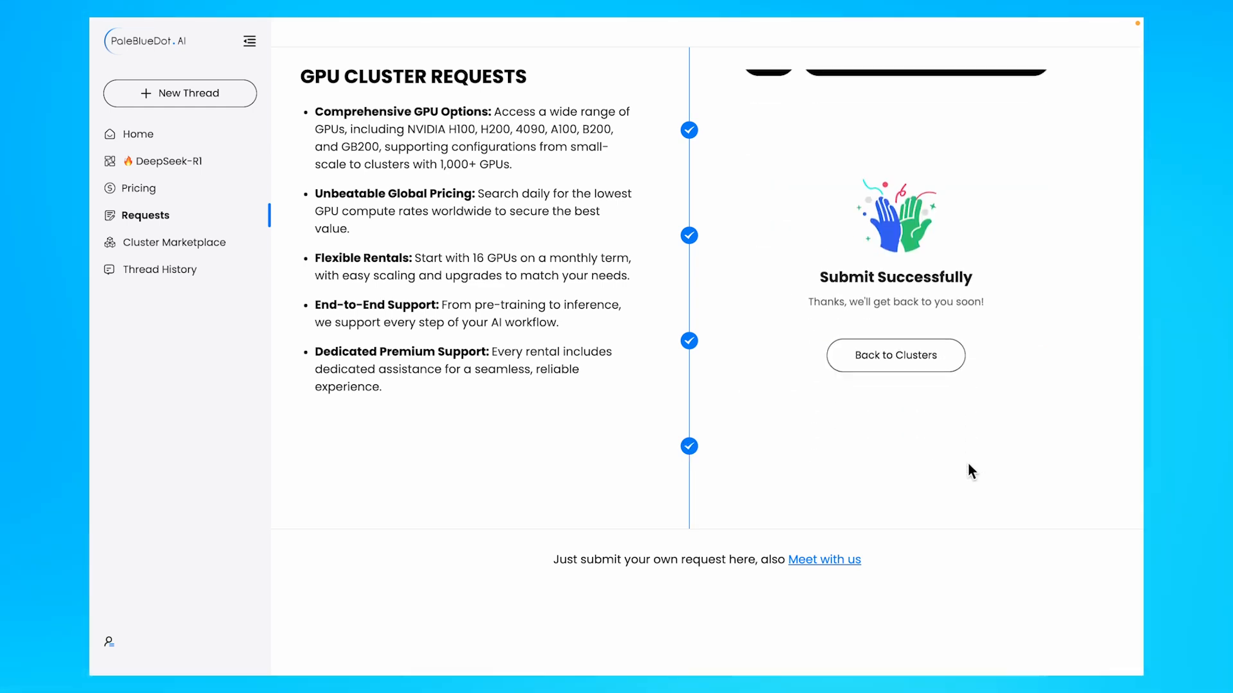
left_click(895, 356)
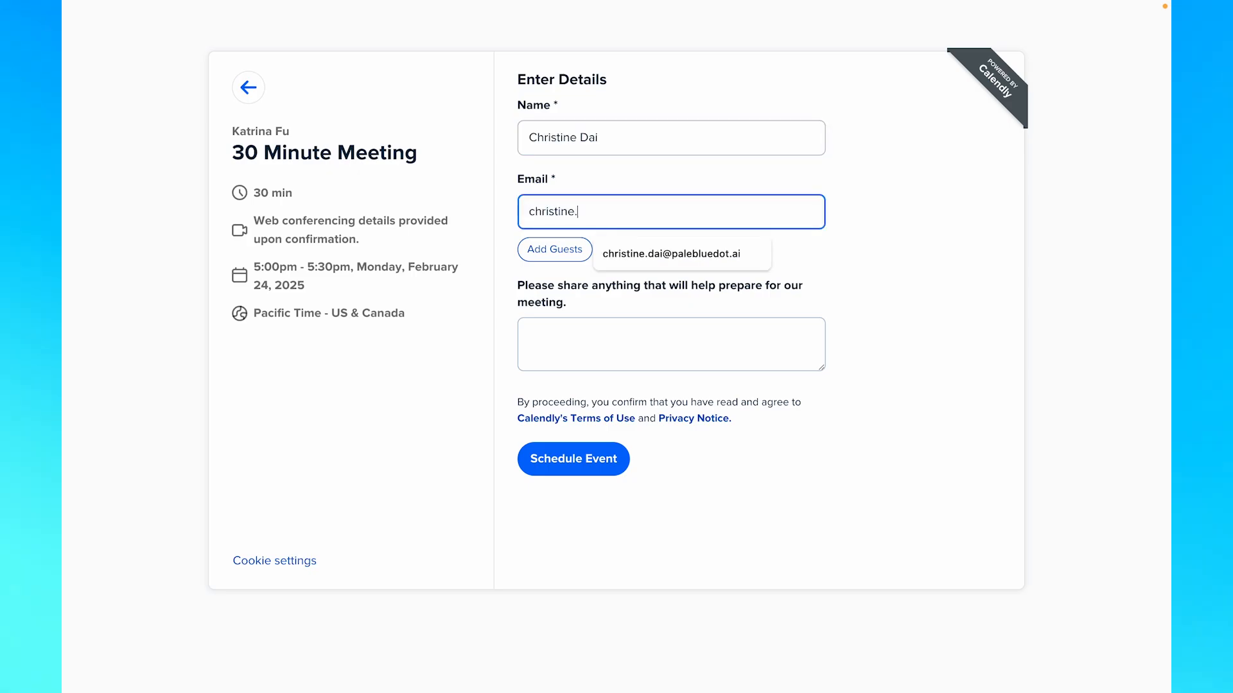
Schedule the 30-minute February 24 meeting with the note 'discuss potential deployment in asia'.
type("discuss potential deployment in asia")
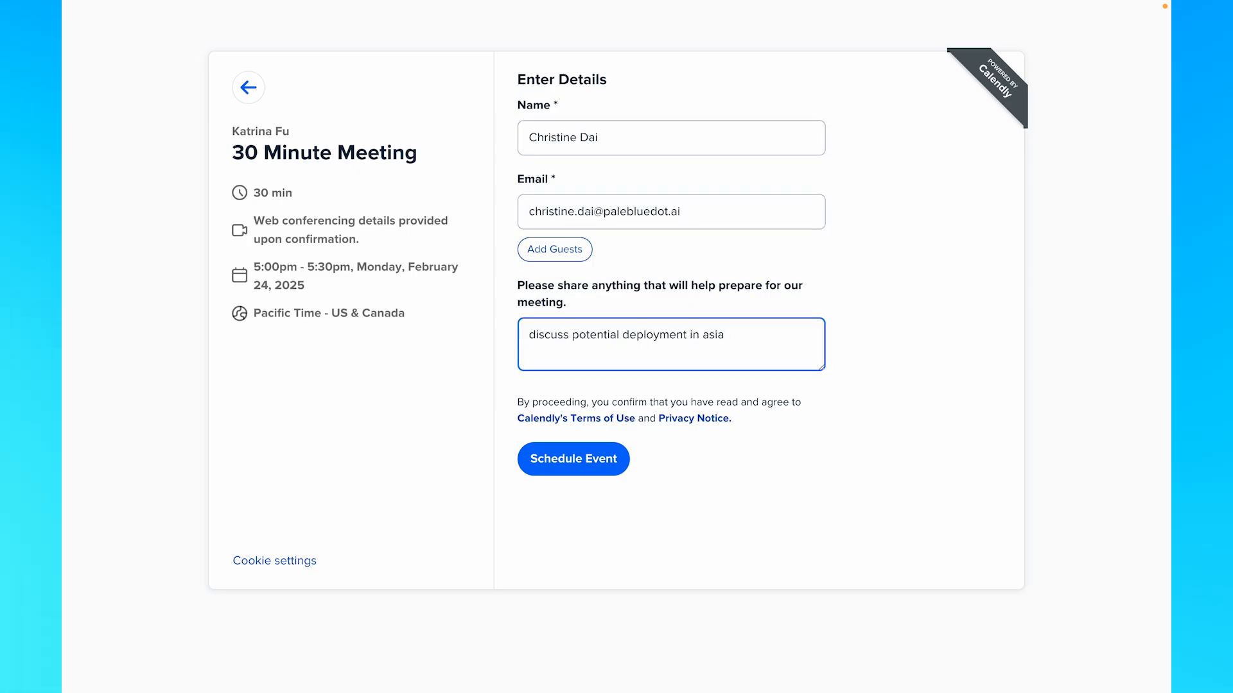
left_click(573, 460)
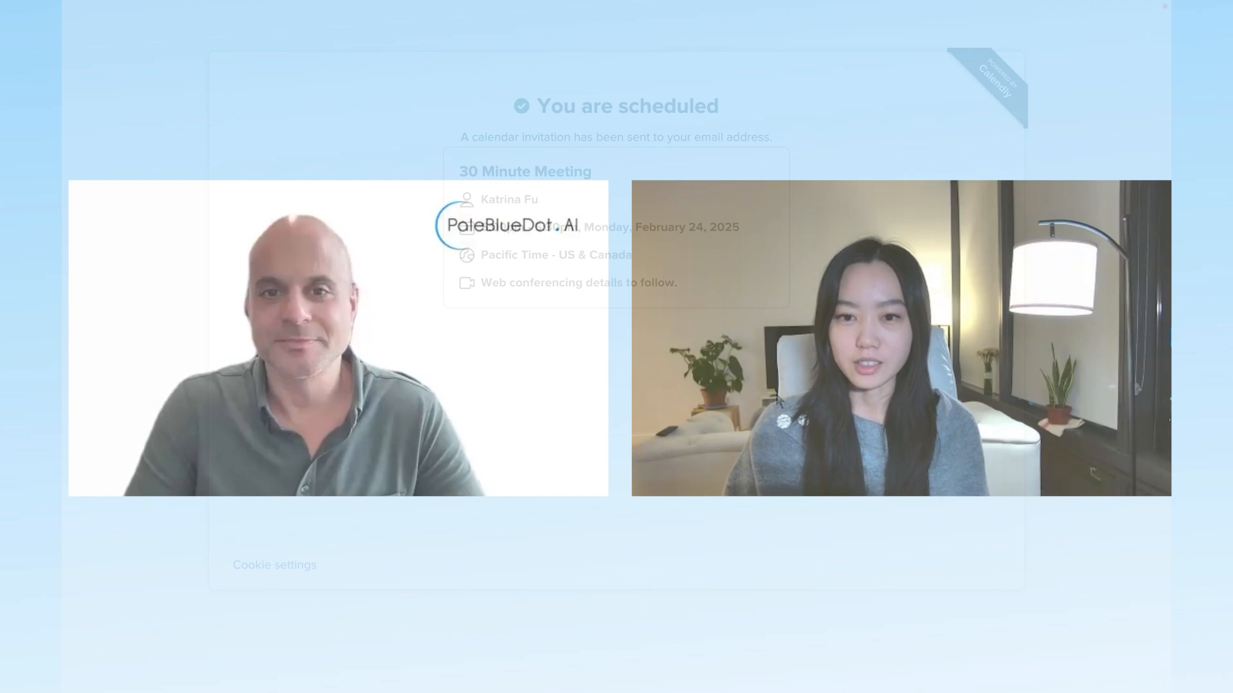